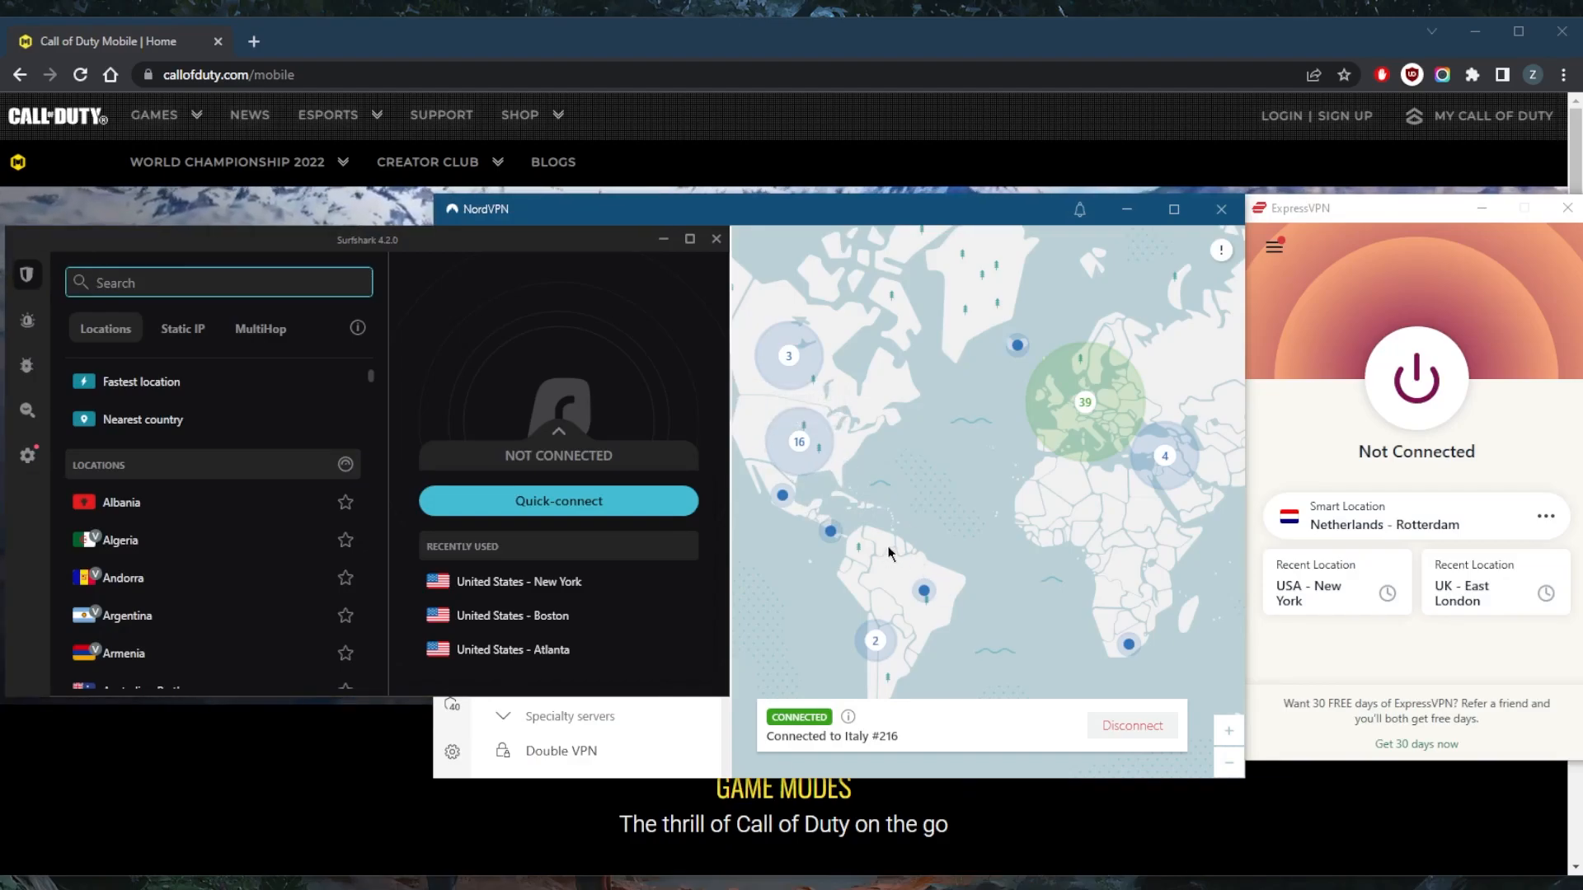
mouse_move(851, 427)
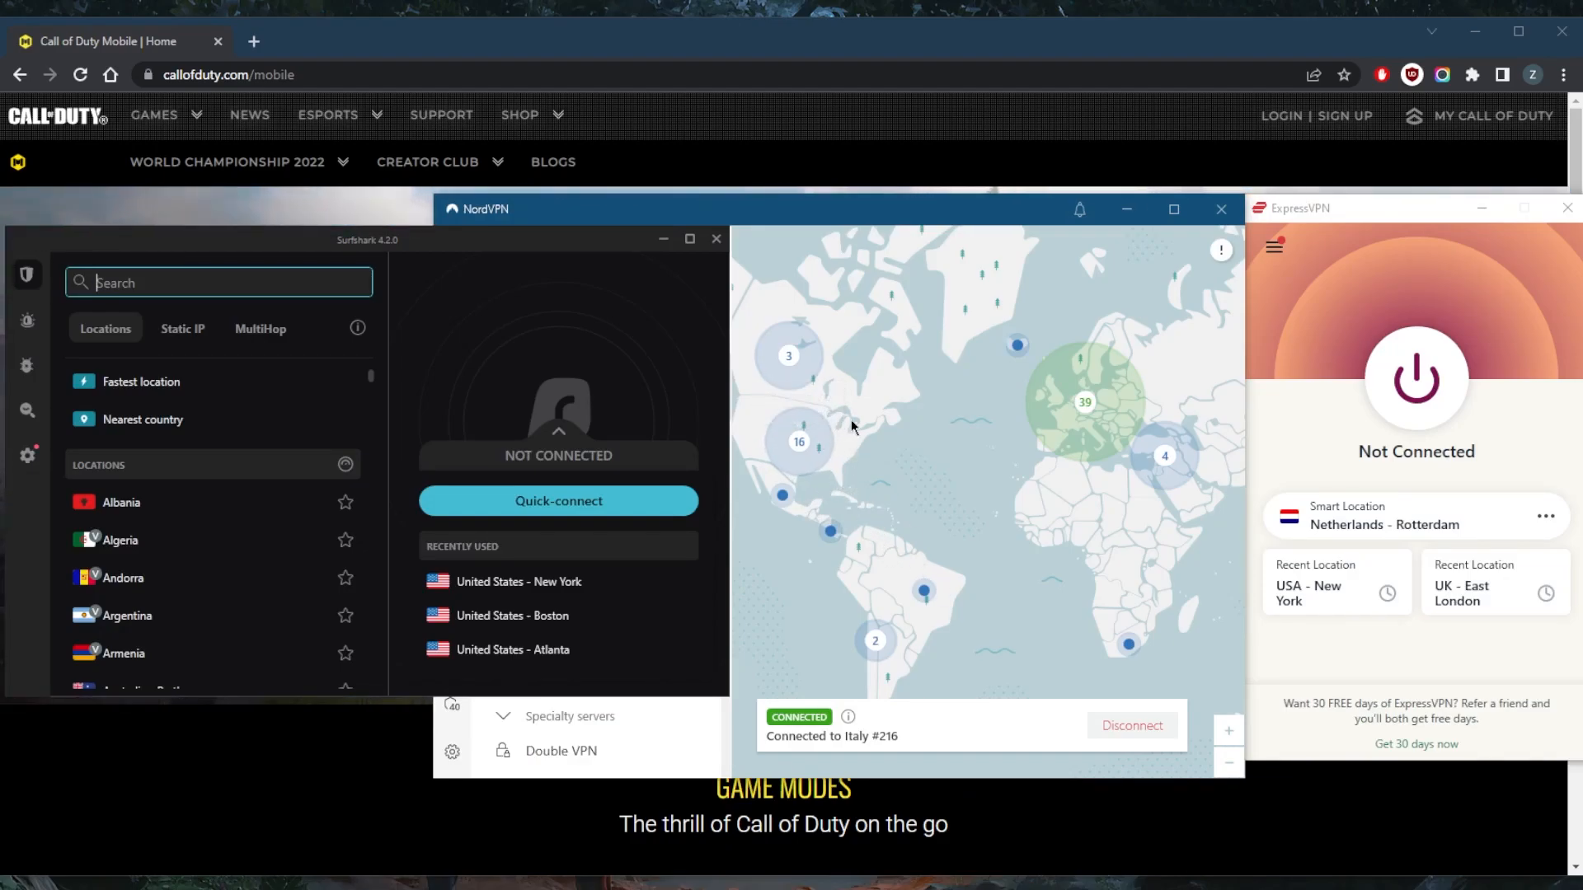
mouse_move(872, 398)
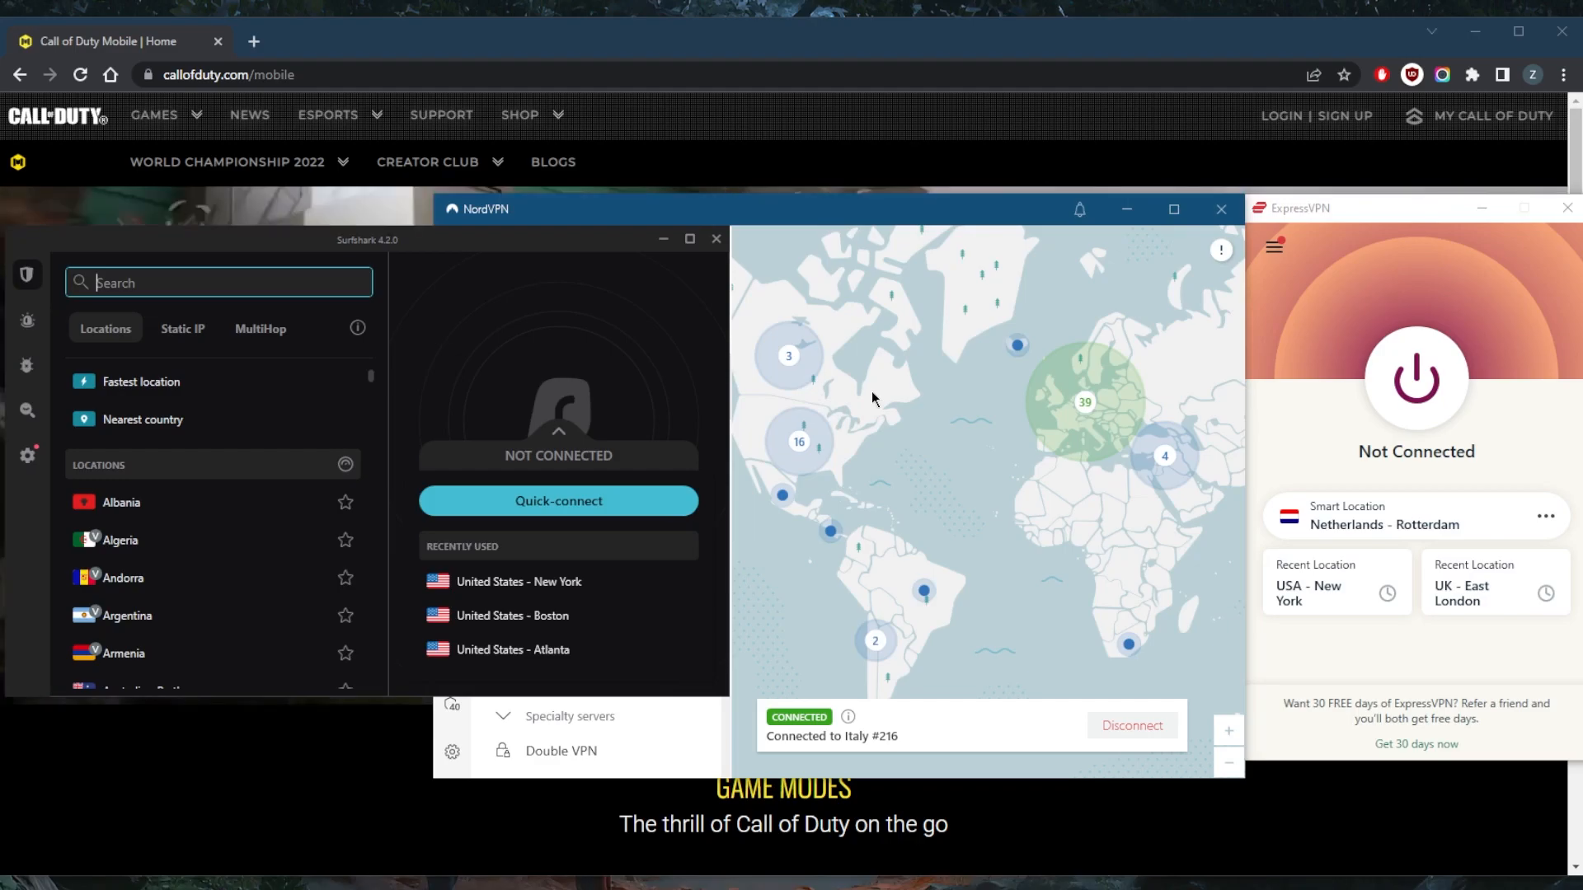
mouse_move(368, 273)
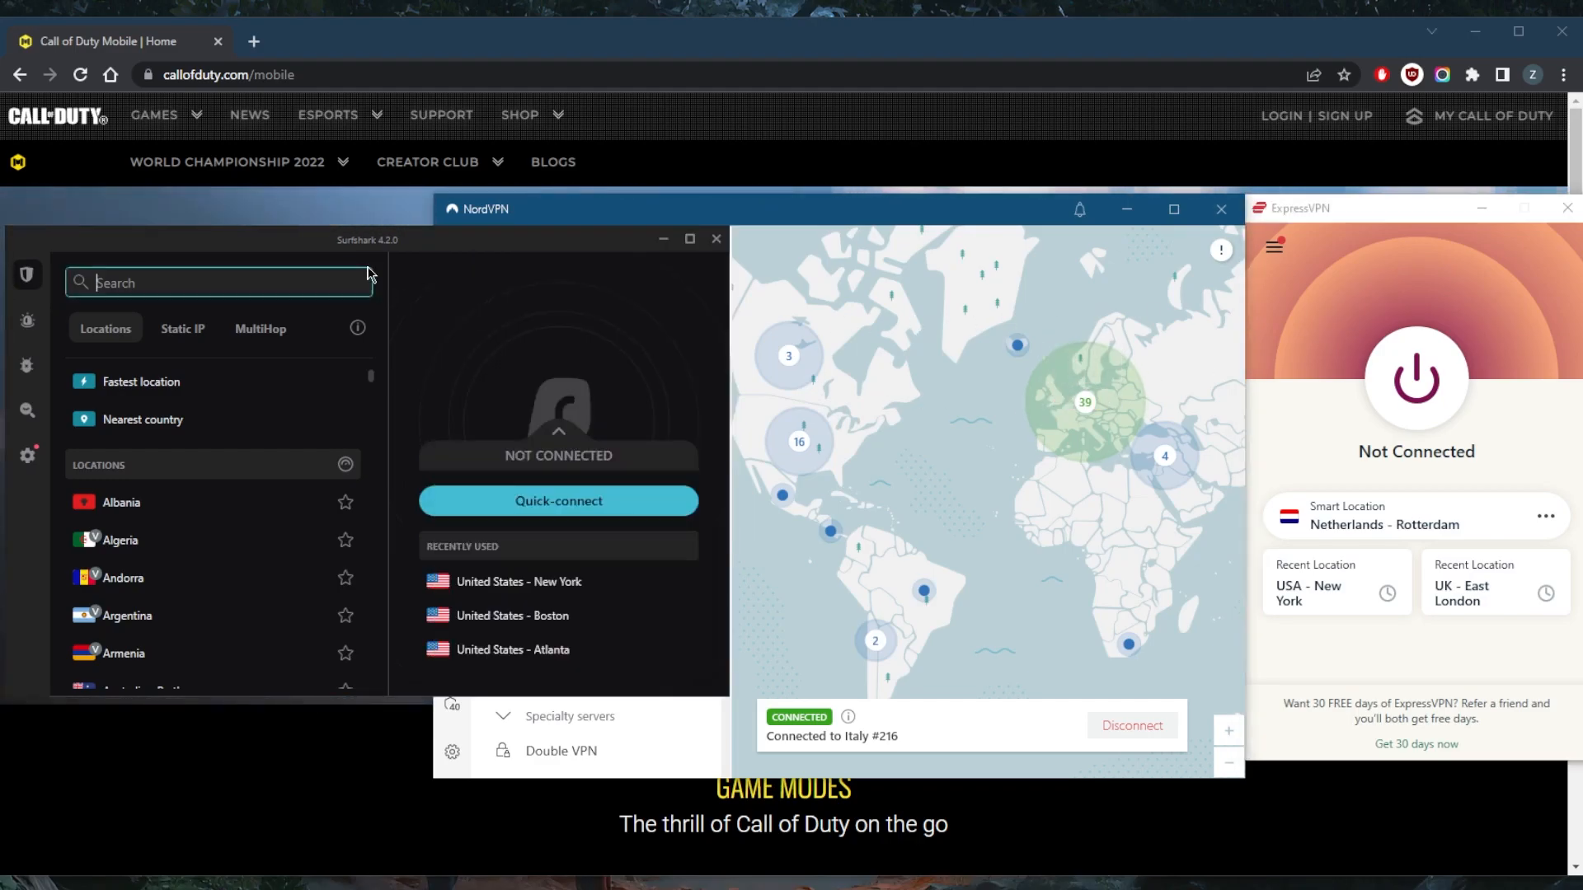
mouse_move(893, 360)
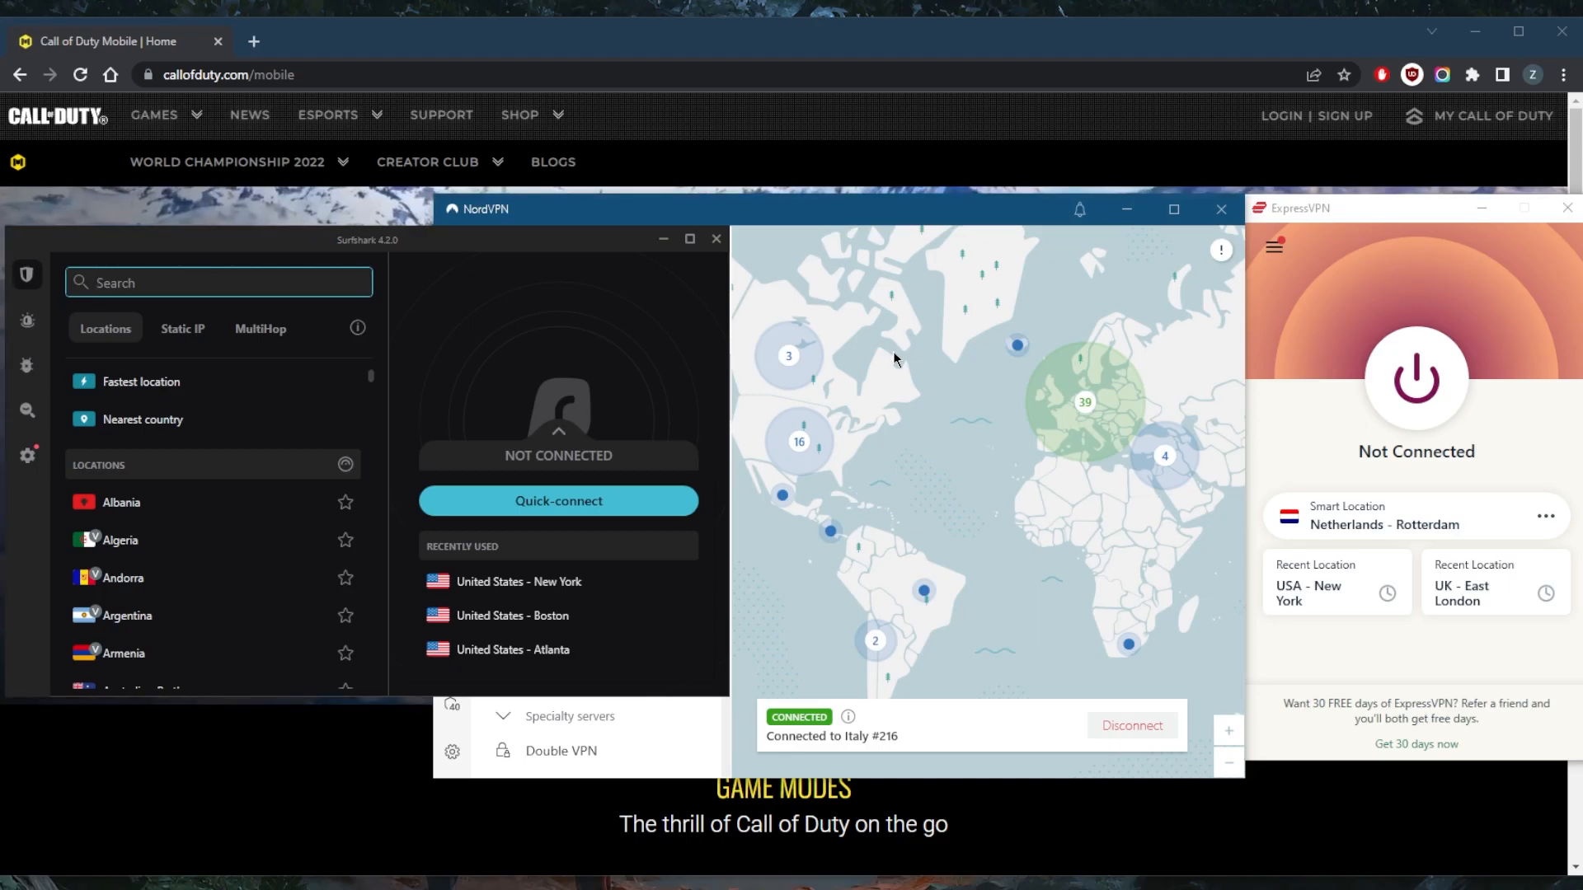
mouse_move(1085, 401)
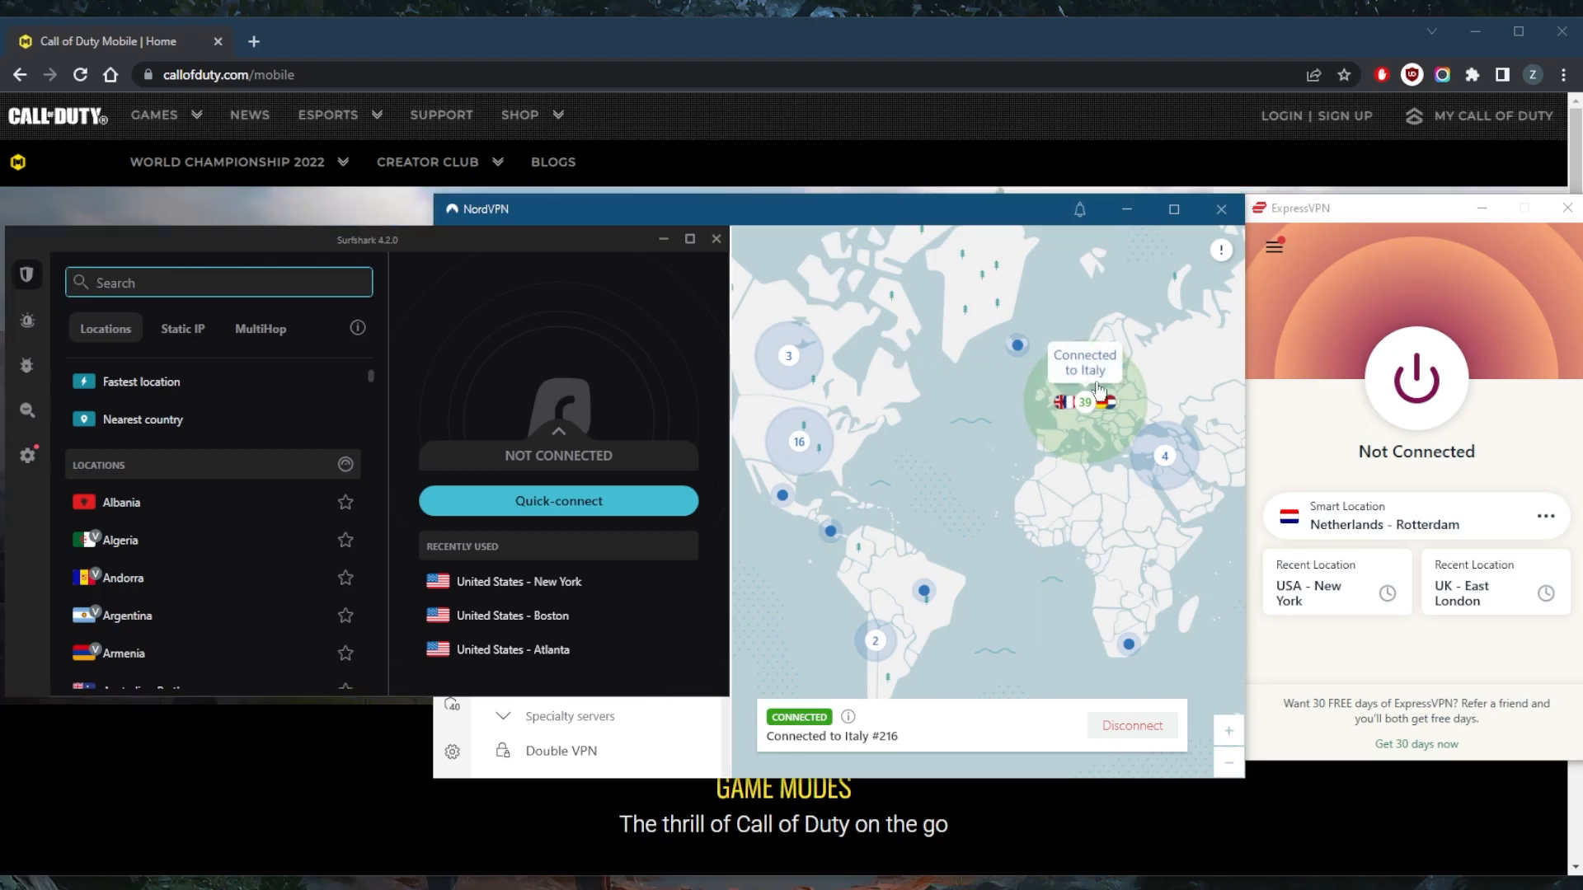
mouse_move(957, 375)
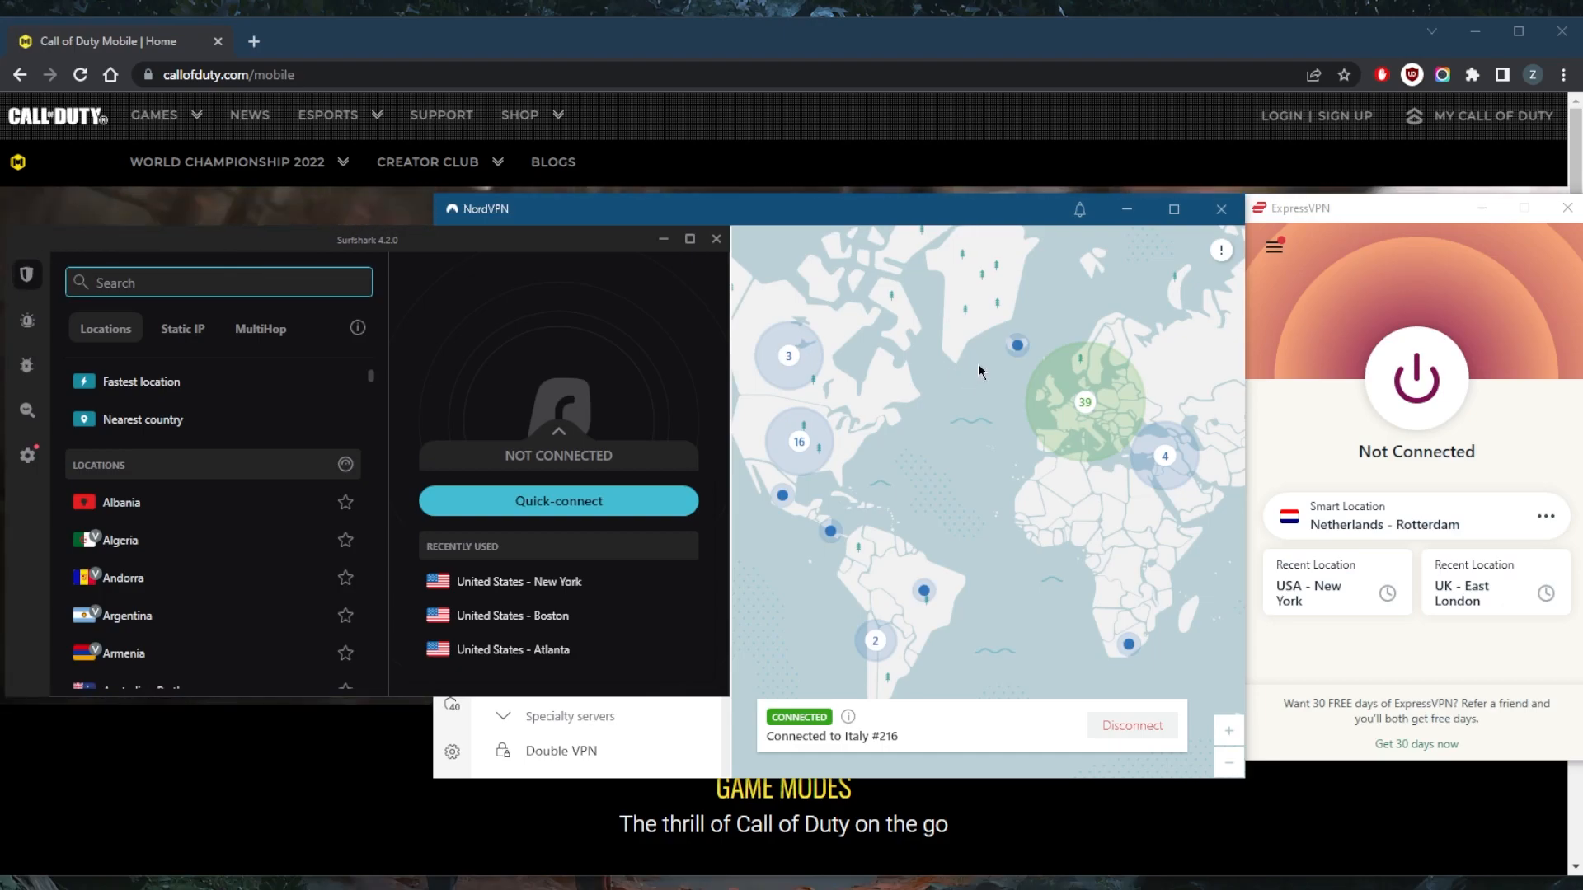
mouse_move(1300, 269)
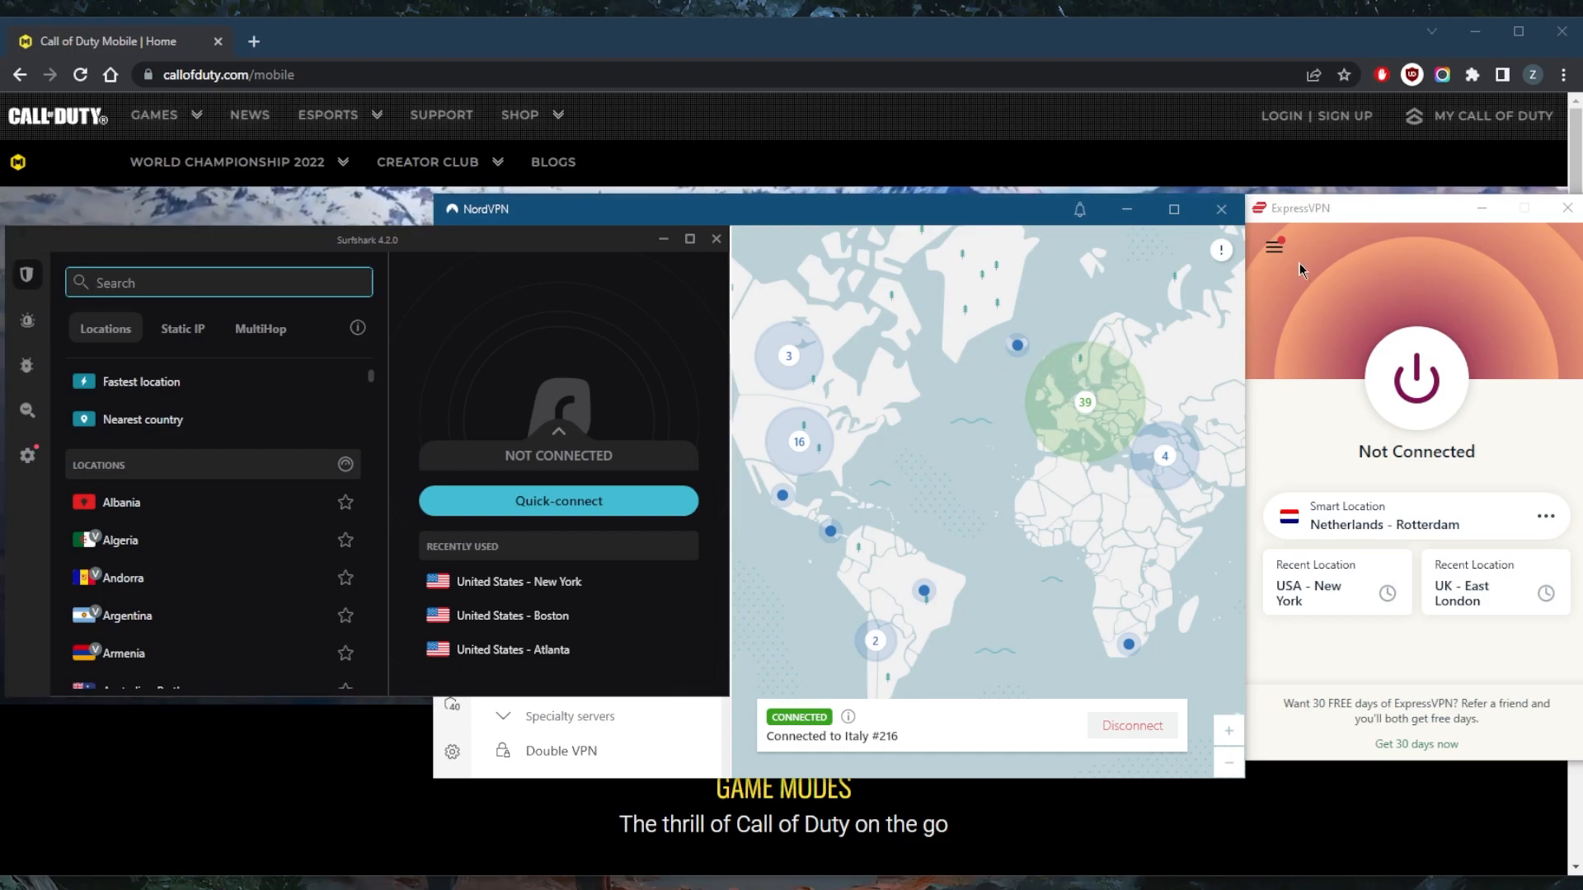
mouse_move(1299, 320)
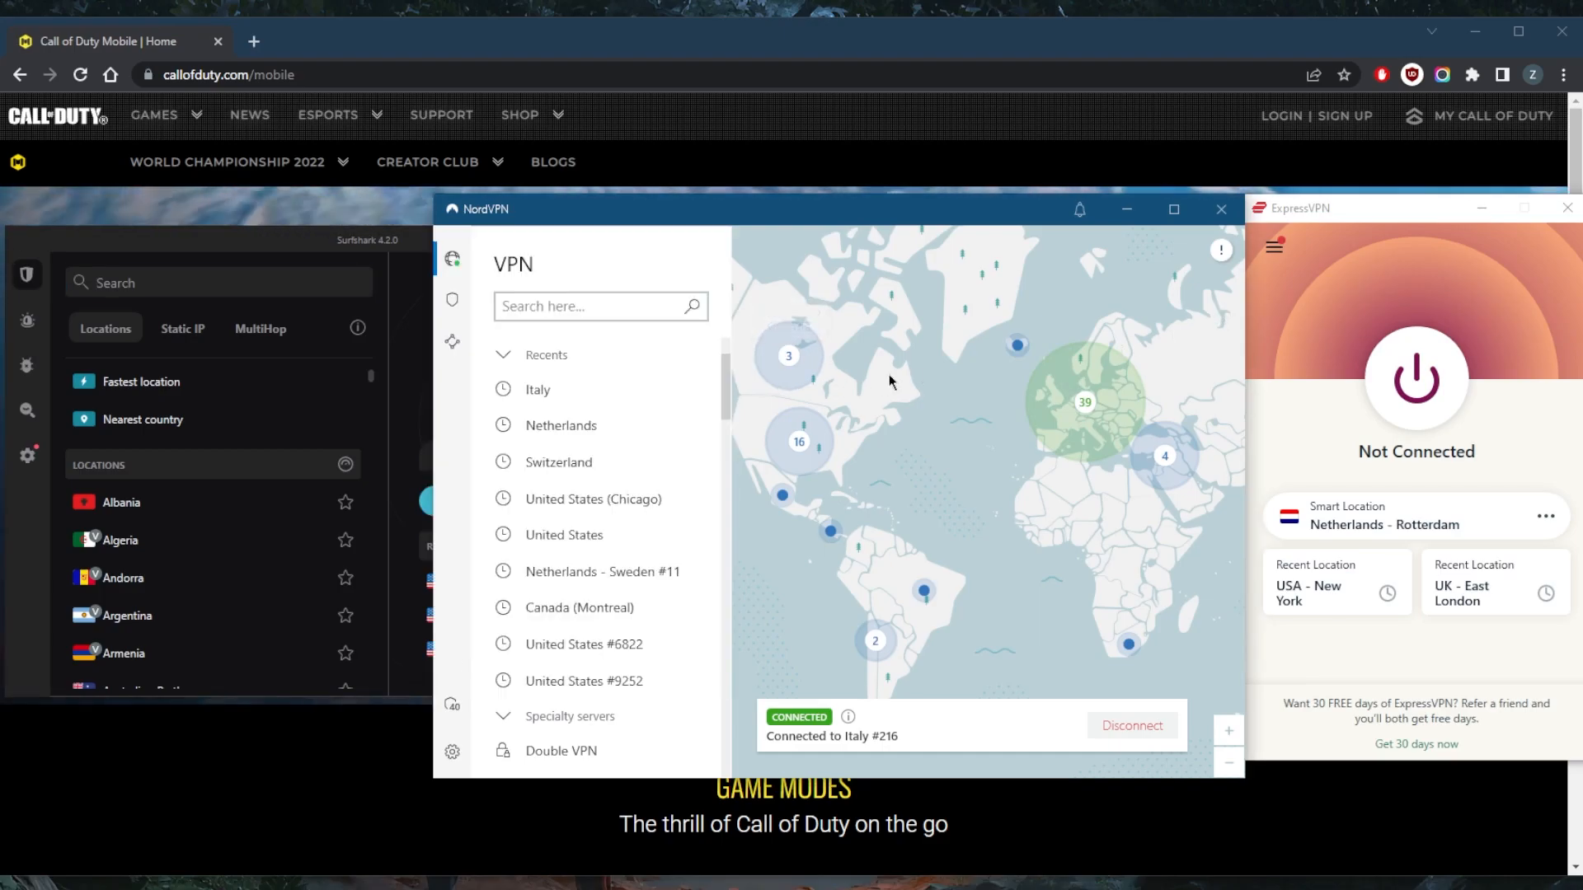
mouse_move(899, 352)
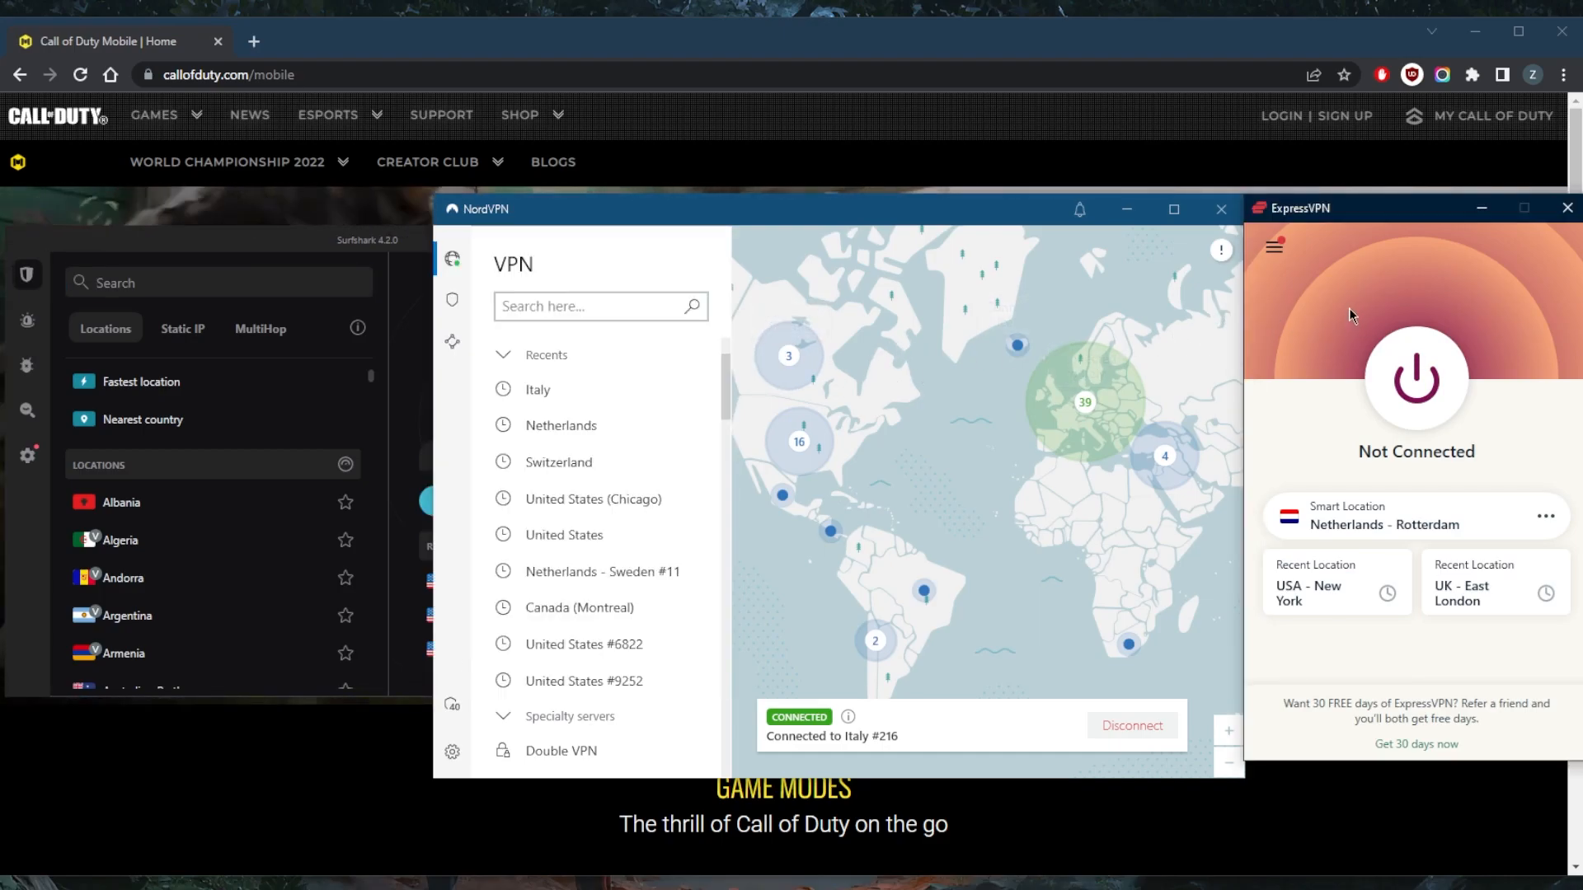
Step: Bring the Surfshark window back to the front
left_click(412, 240)
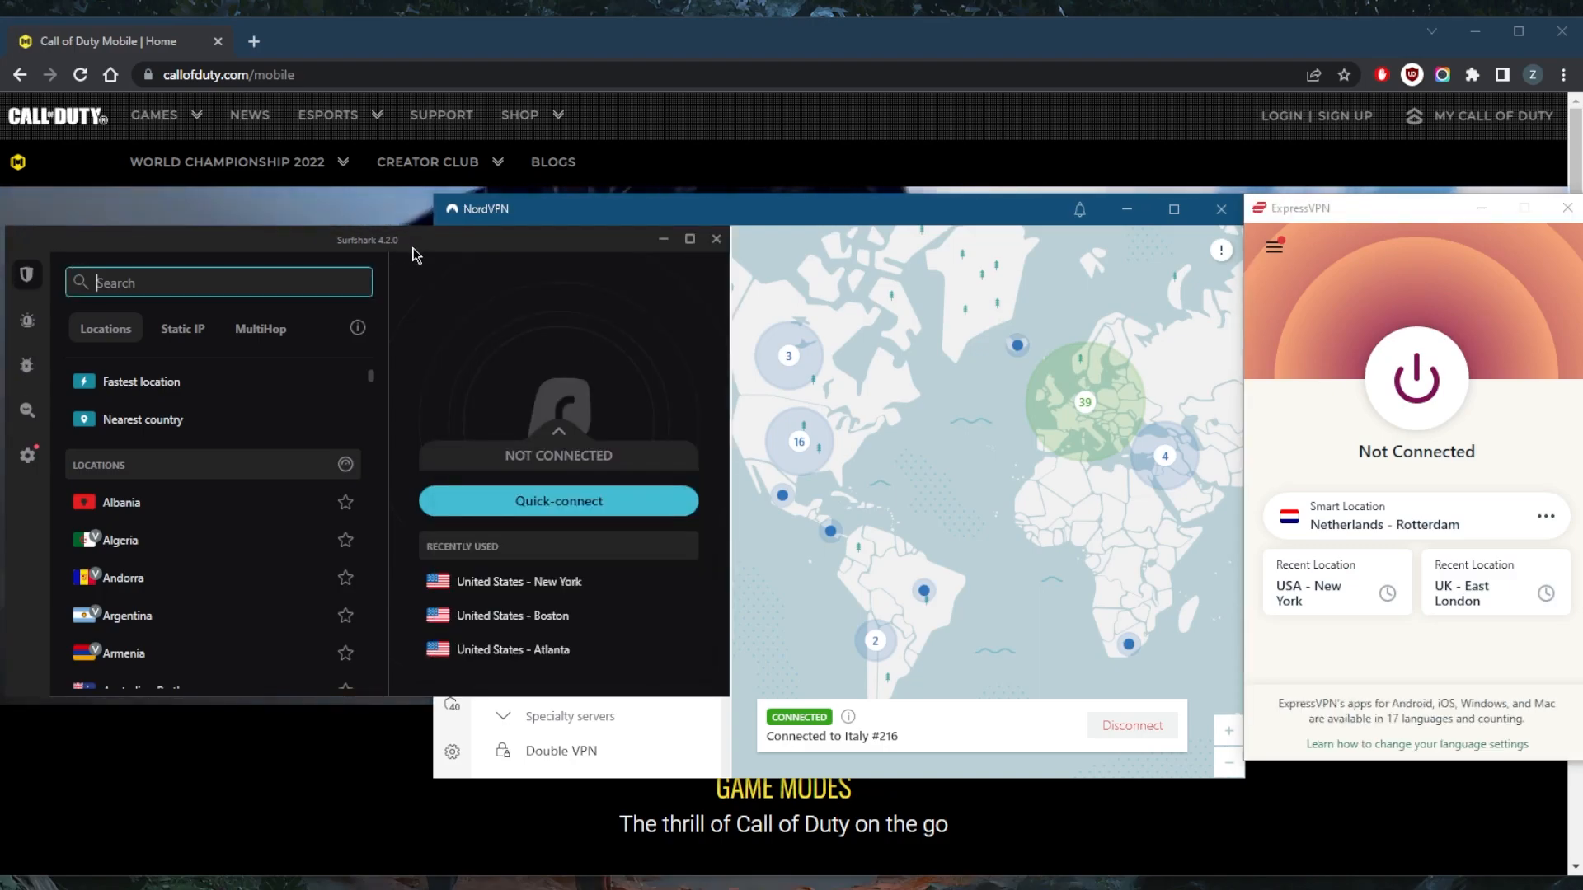
mouse_move(1007, 328)
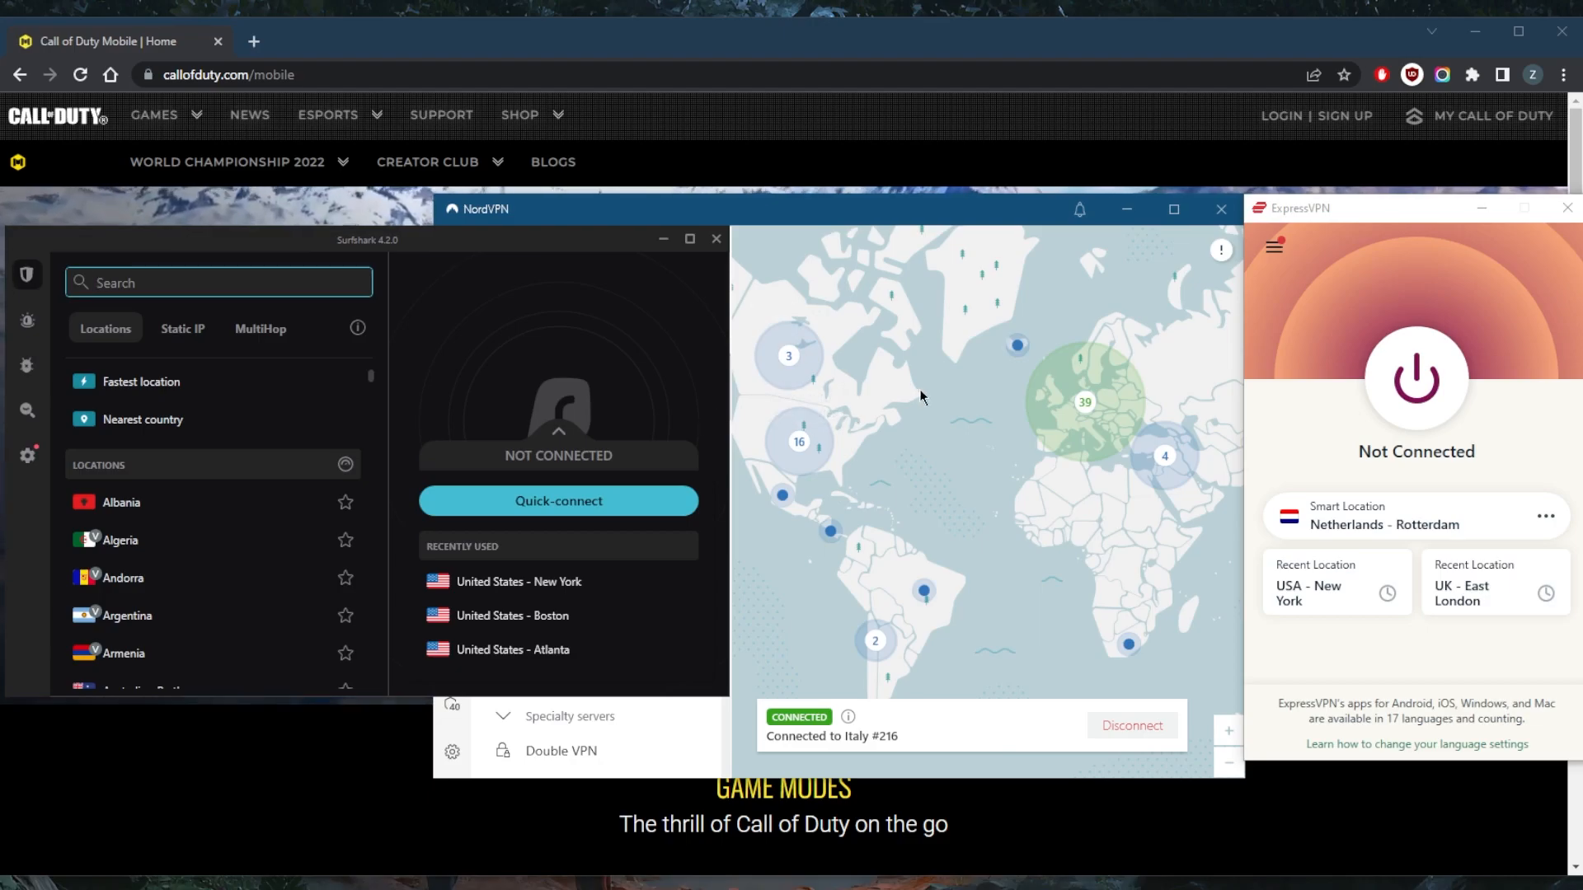
mouse_move(910, 428)
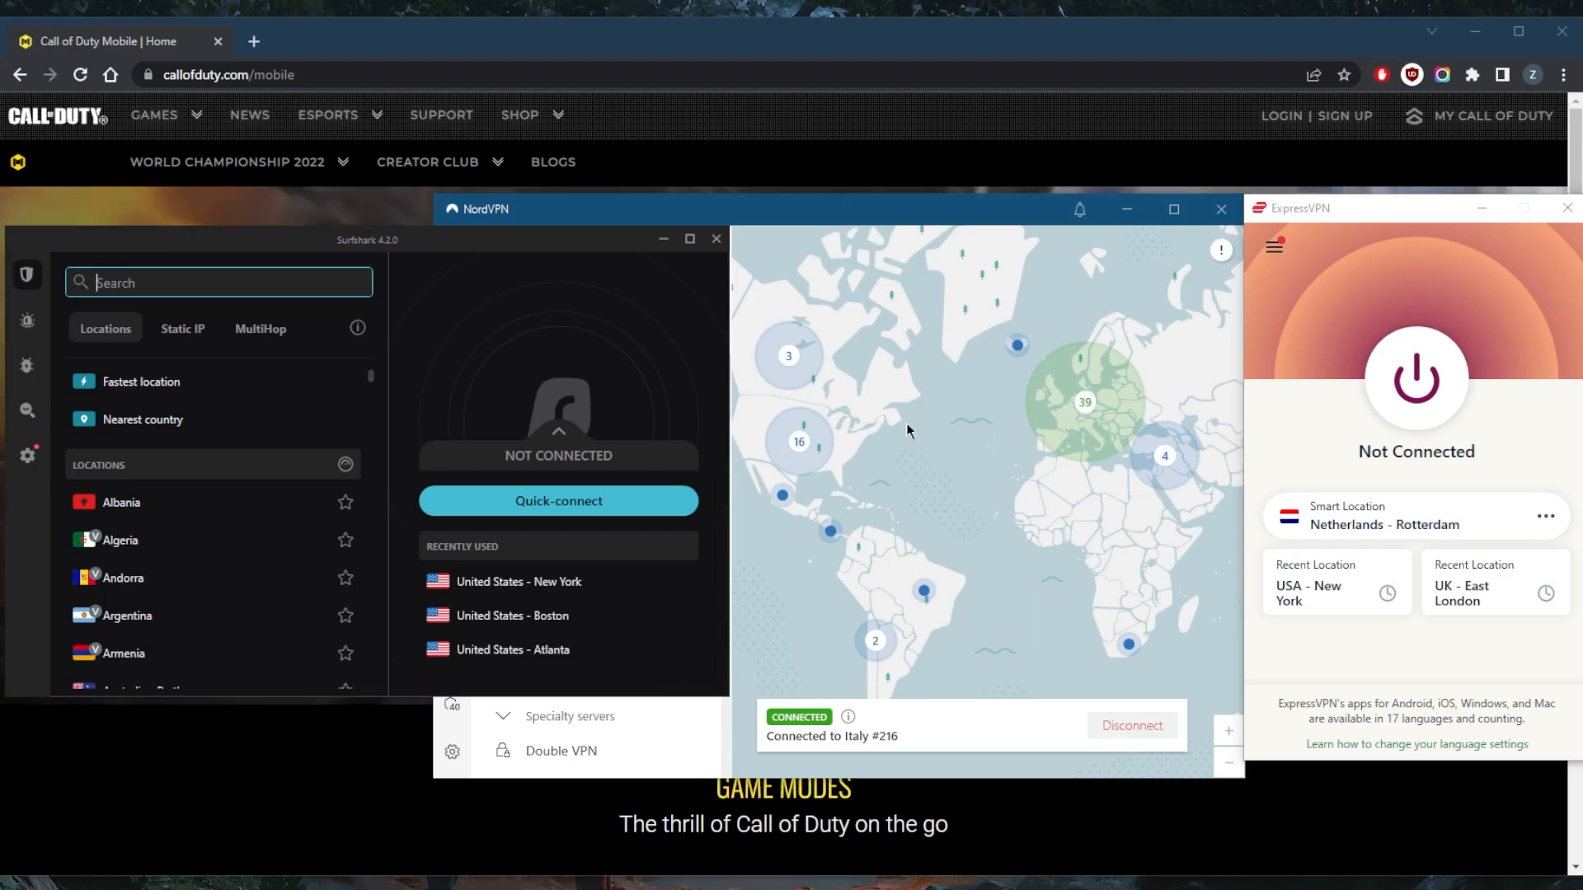
mouse_move(910, 418)
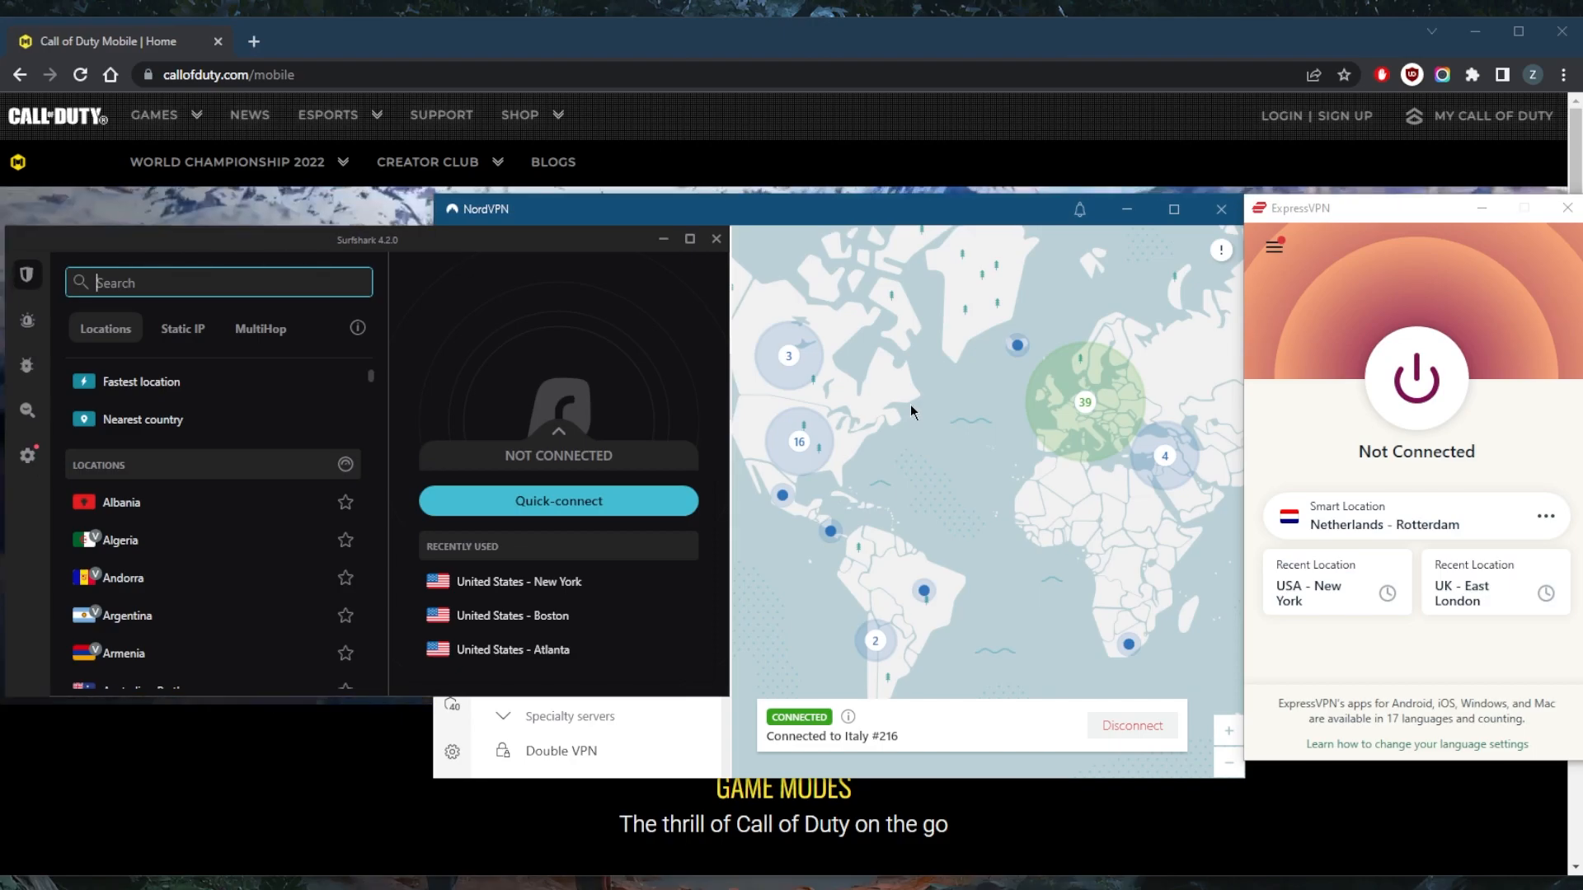
mouse_move(957, 388)
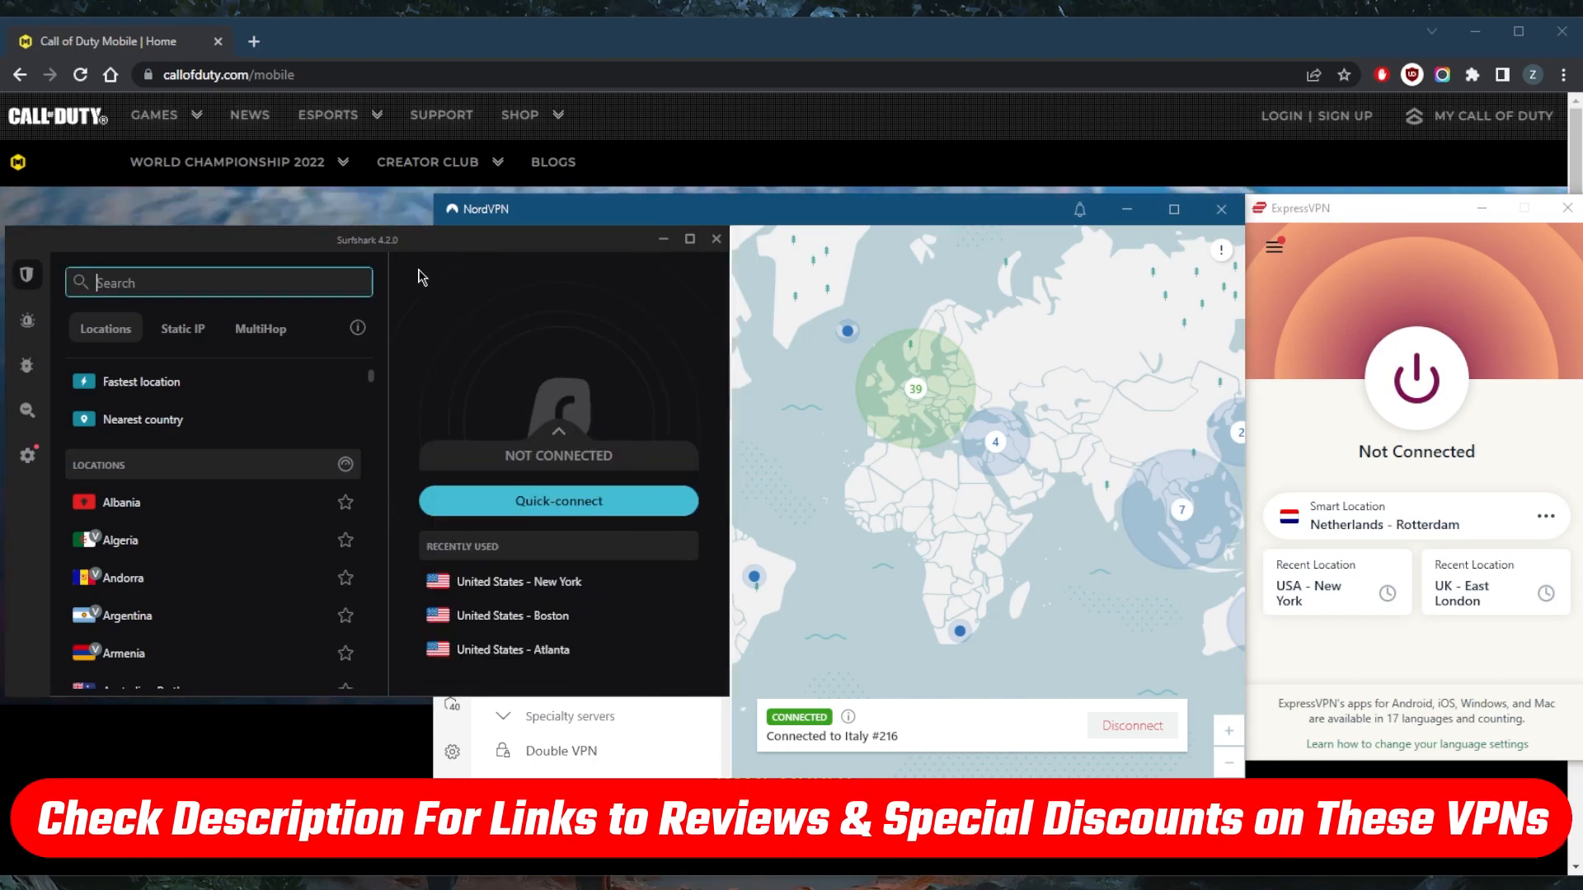
mouse_move(880, 413)
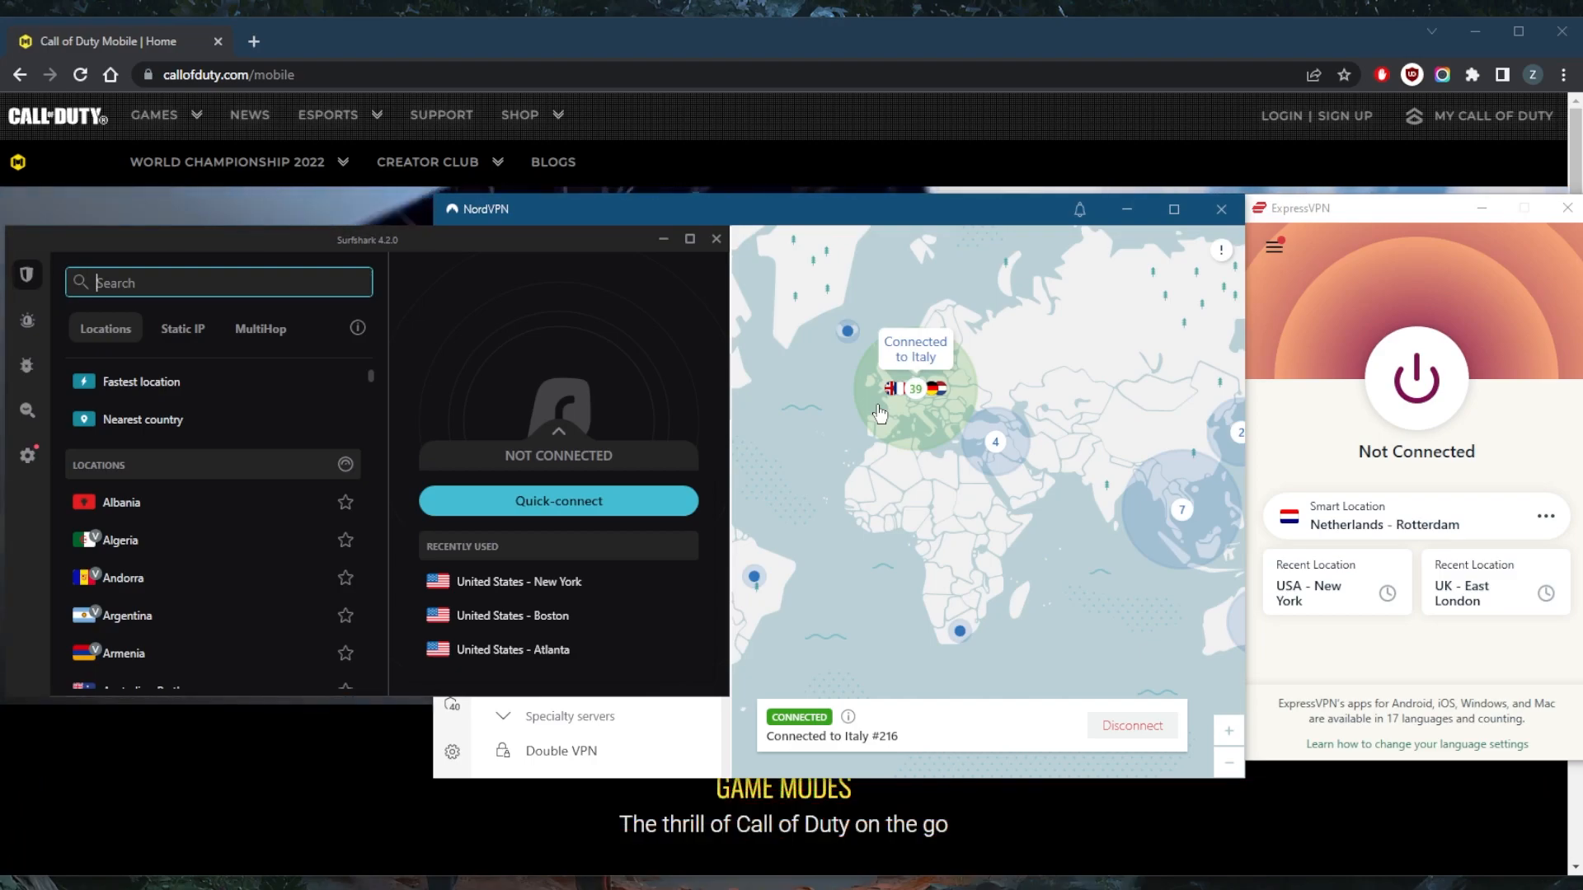
mouse_move(878, 412)
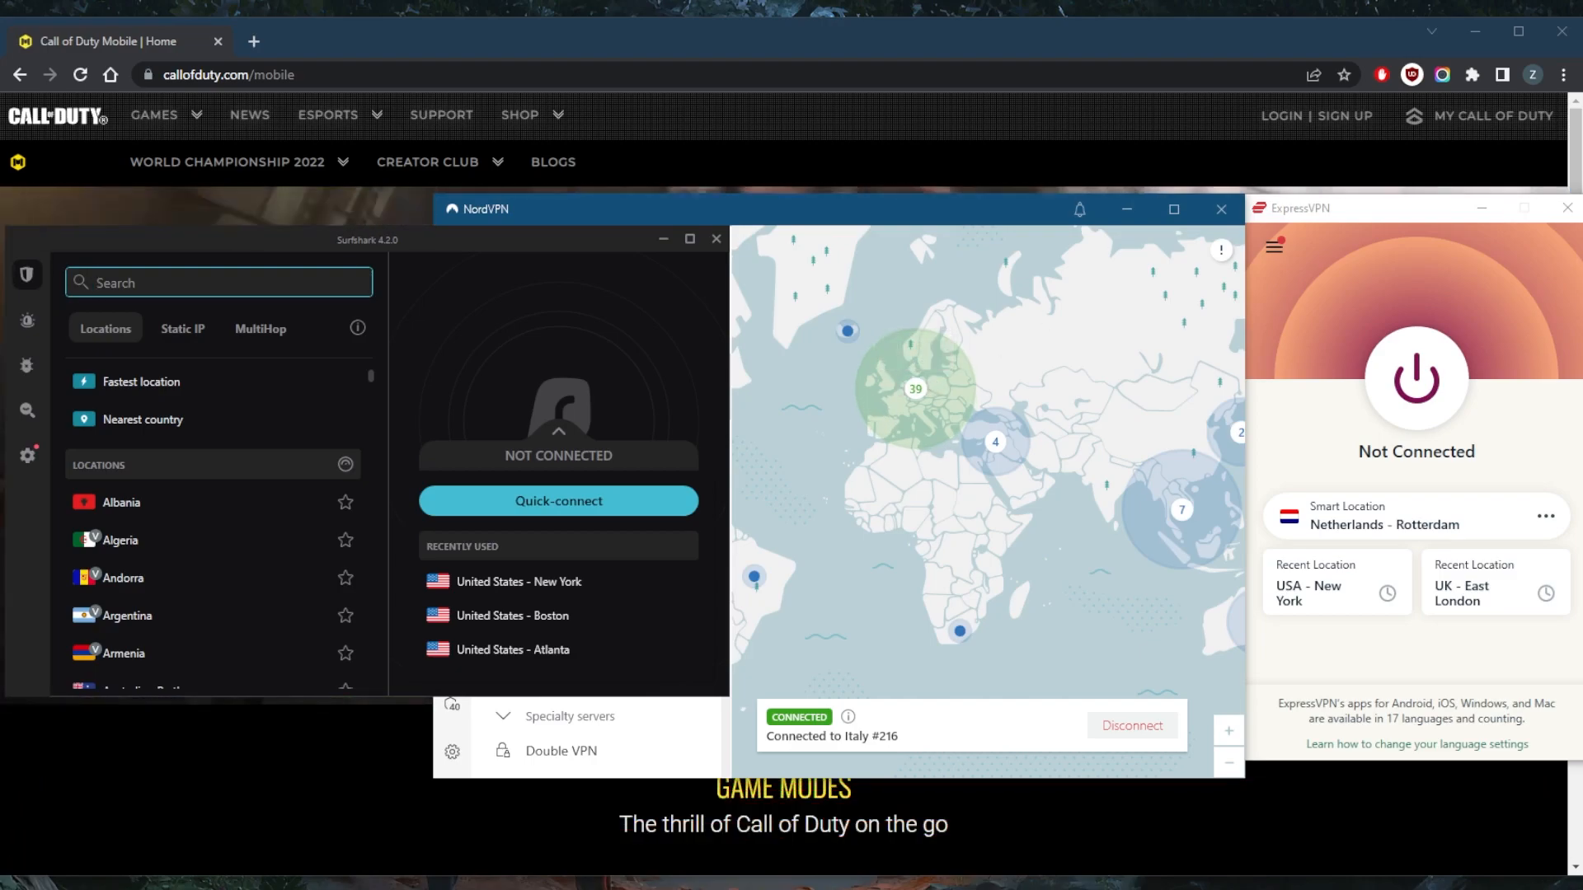